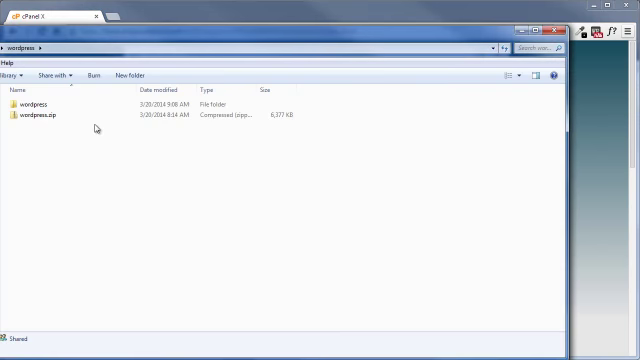
mouse_move(30, 114)
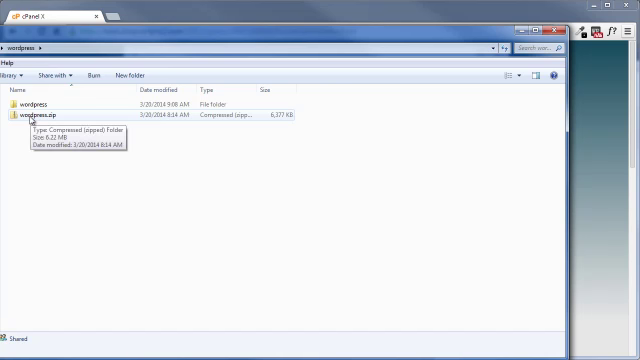
mouse_move(28, 118)
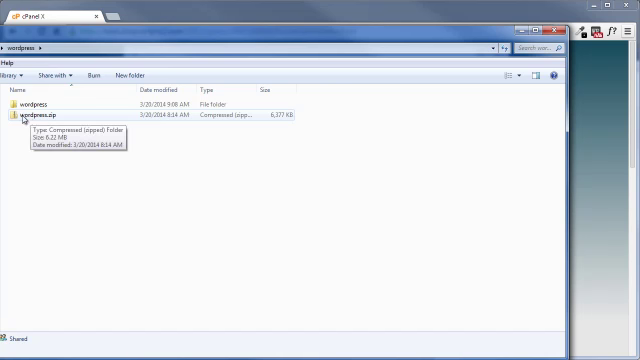
mouse_move(284, 124)
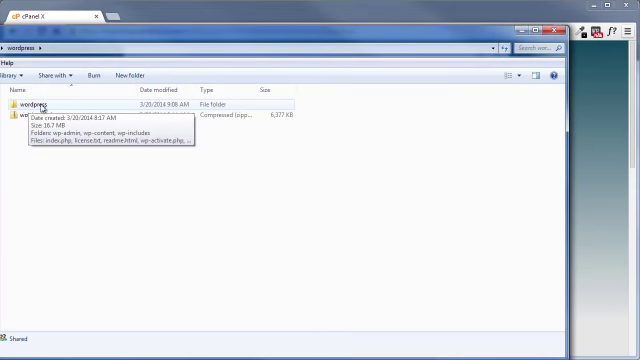
Step: Extract the wordpress.zip archive and open the inner extracted wordpress folder
double_click(30, 104)
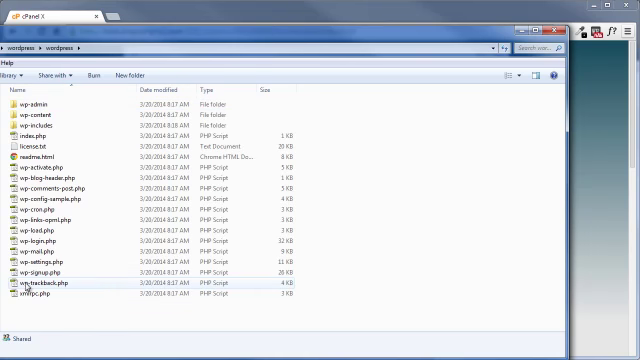
mouse_move(30, 164)
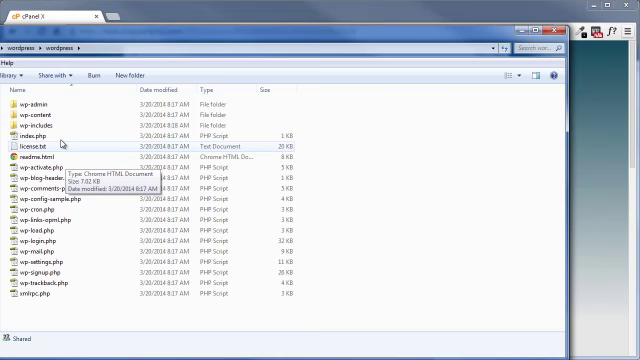
mouse_move(24, 104)
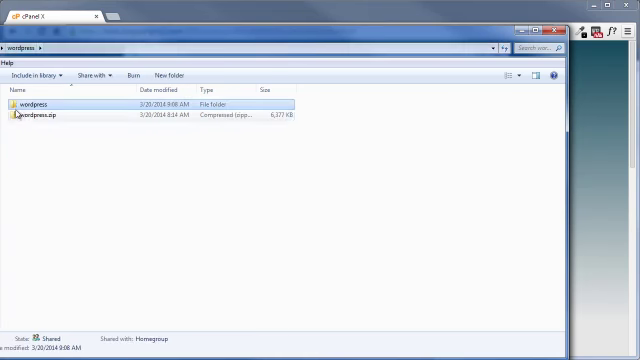
mouse_move(40, 114)
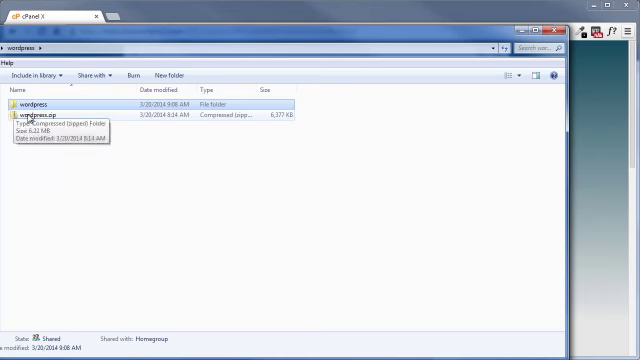
mouse_move(40, 108)
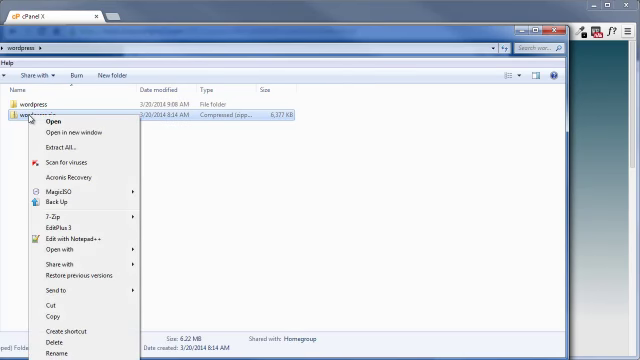
mouse_move(64, 158)
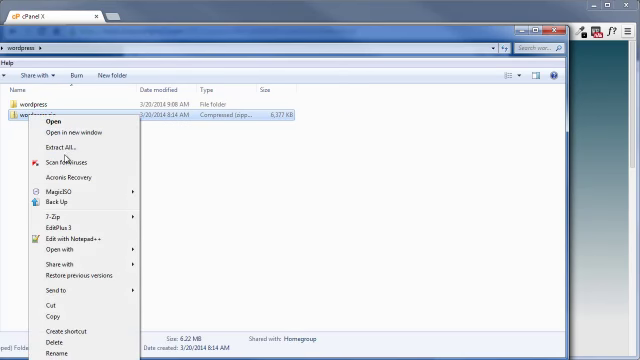
click(56, 148)
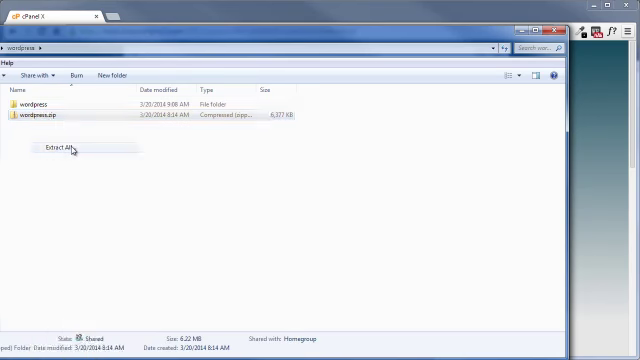
click(64, 148)
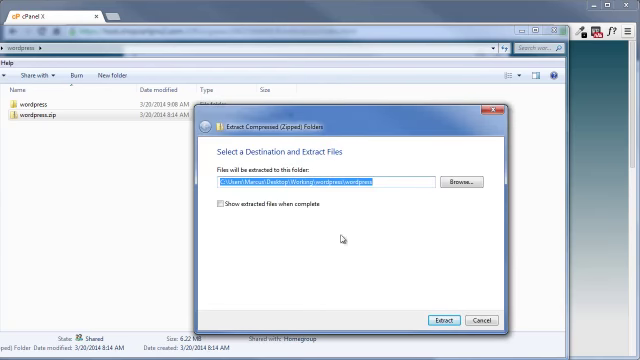
mouse_move(364, 192)
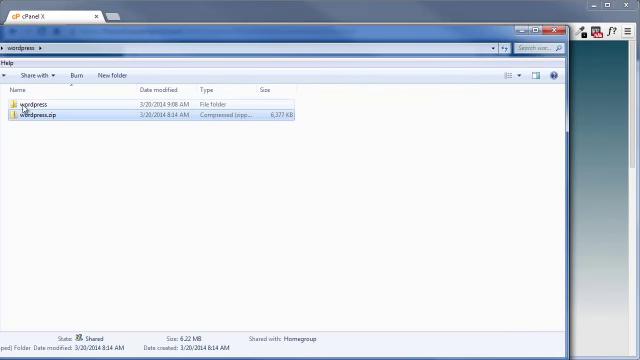
click(36, 104)
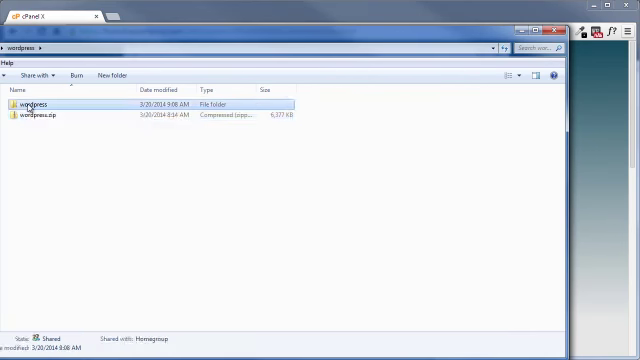
double_click(36, 104)
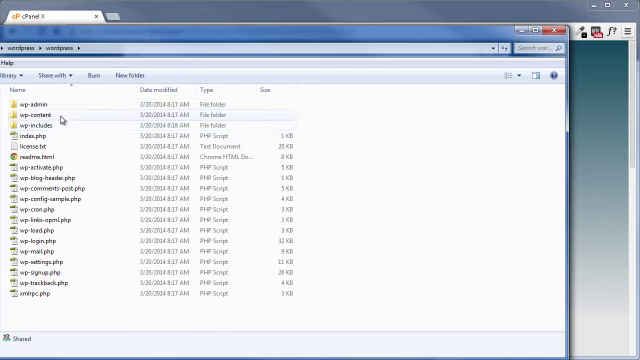
Step: Select all the WordPress files and compress them into a single zip archive
click(40, 104)
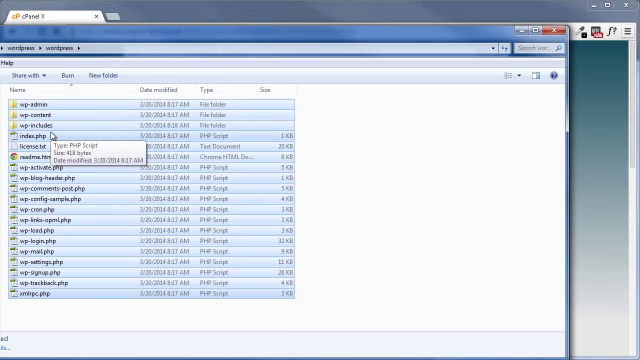
mouse_move(48, 128)
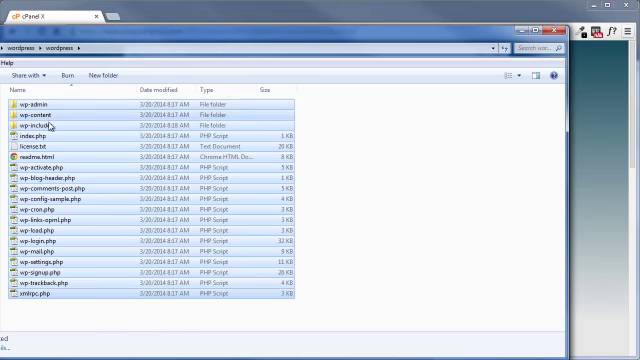
right_click(40, 158)
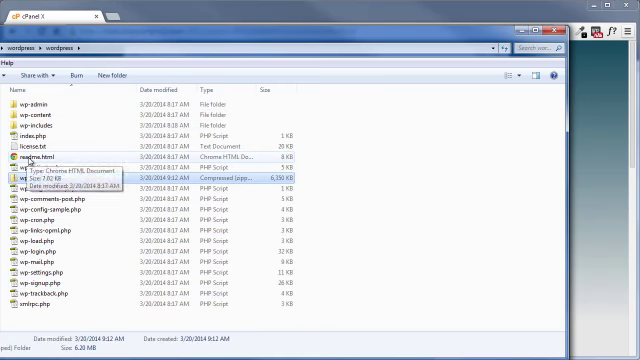
Step: View readme.html in Chrome and scroll through the WordPress installation steps
double_click(30, 162)
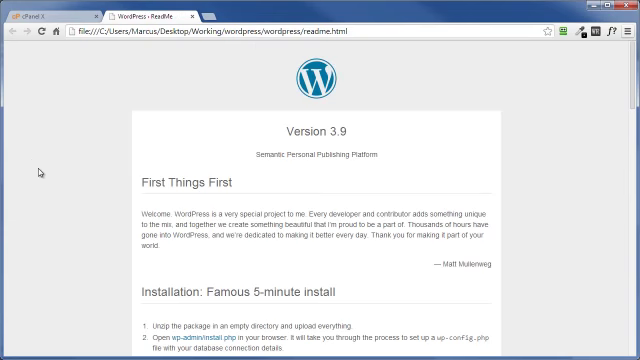
scroll(down, 3)
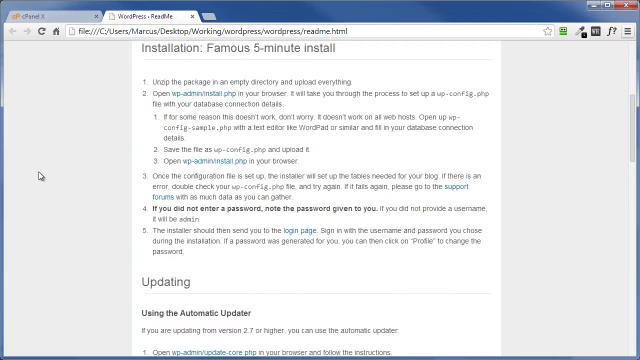
scroll(down, 3)
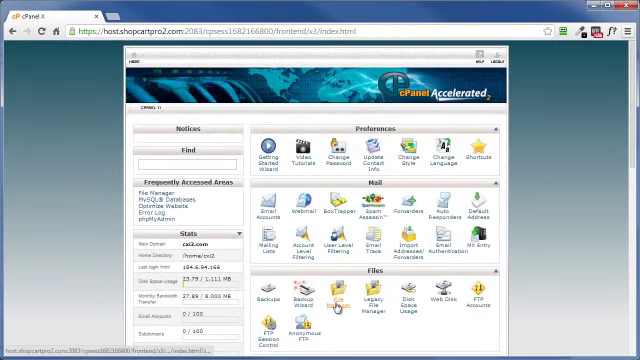
Step: In File Manager, upload the zipped WordPress archive into public_html
click(338, 300)
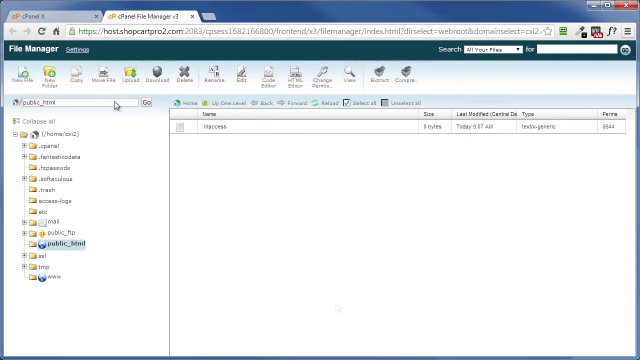
click(132, 70)
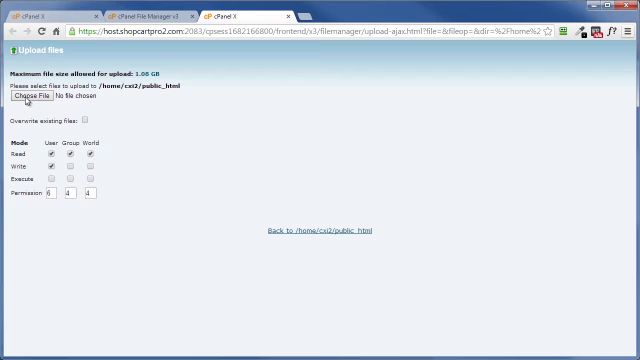
click(30, 100)
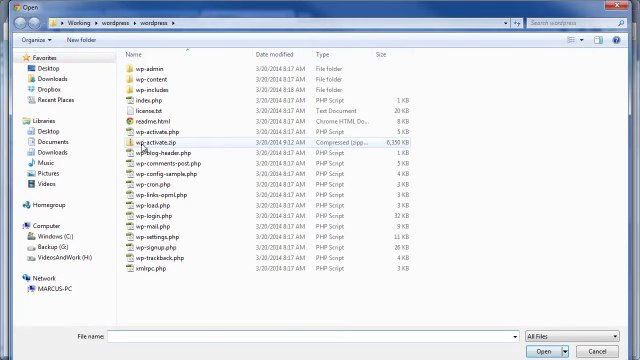
mouse_move(140, 150)
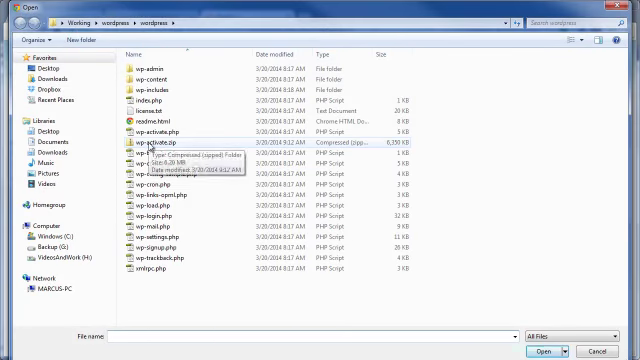
click(160, 146)
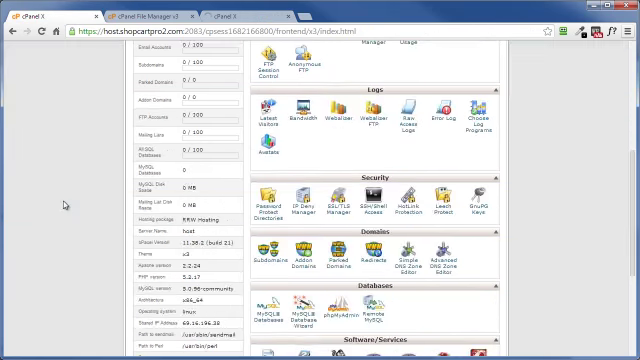
Step: Go to the MySQL Databases page and review the New Database field
scroll(down, 3)
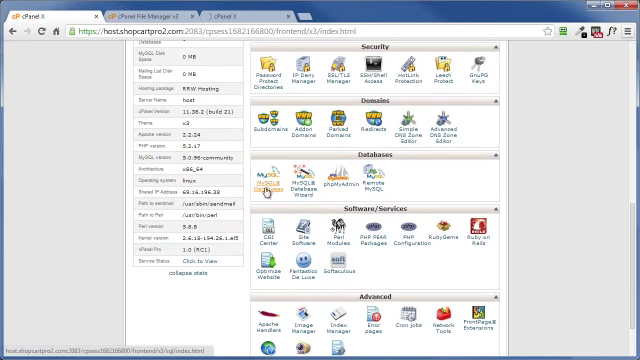
click(268, 184)
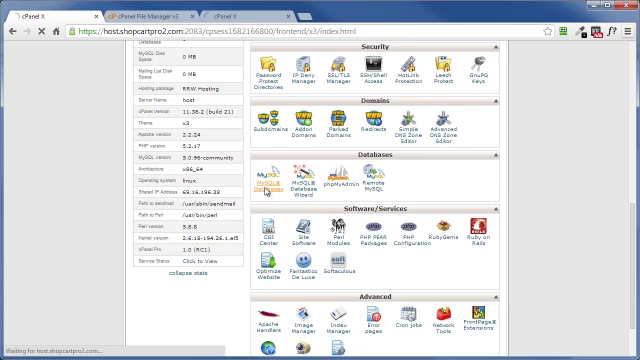
click(264, 182)
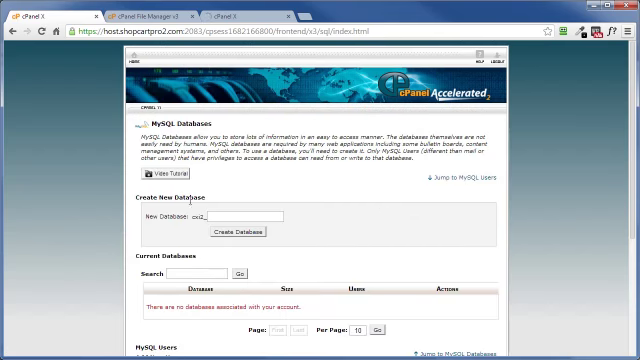
scroll(down, 3)
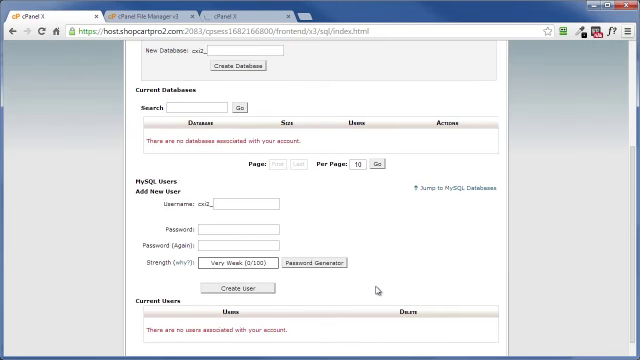
scroll(up, 3)
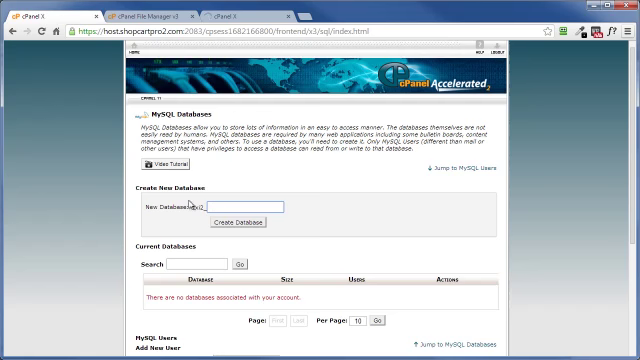
mouse_move(336, 244)
text(rthl1)
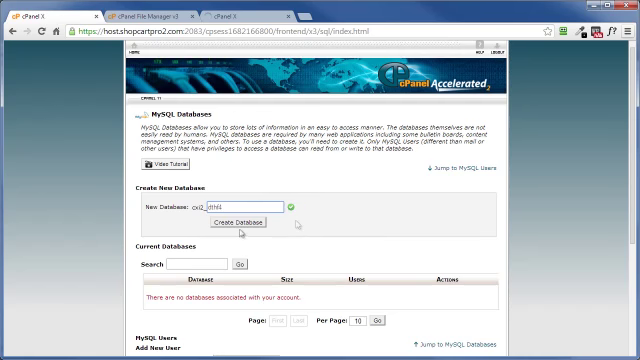
Step: Create database cxi2_dthf4 and select its name on the confirmation page for copying
click(240, 222)
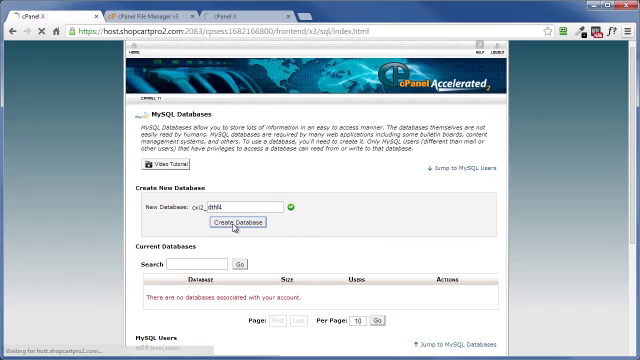
click(236, 222)
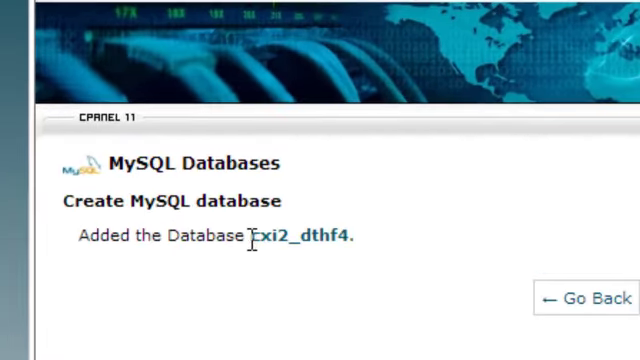
double_click(300, 236)
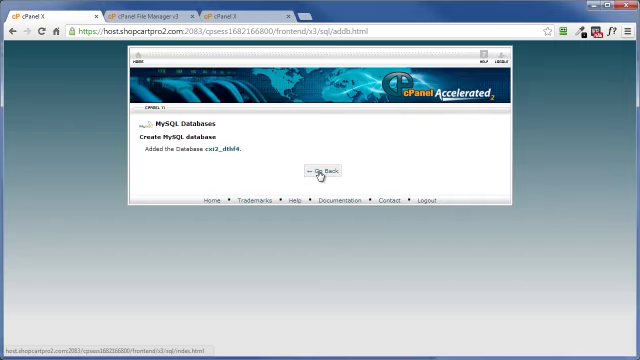
Step: Add MySQL user cxi2_dthf4 with a generated strong password and create the user
click(322, 170)
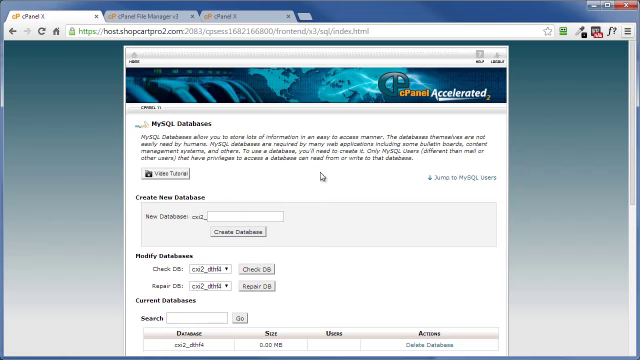
scroll(down, 3)
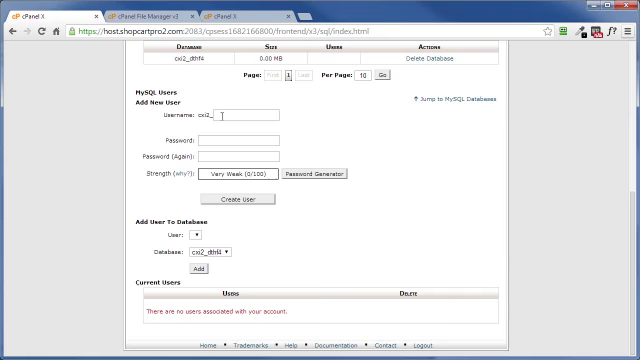
mouse_move(390, 164)
text(dthf4)
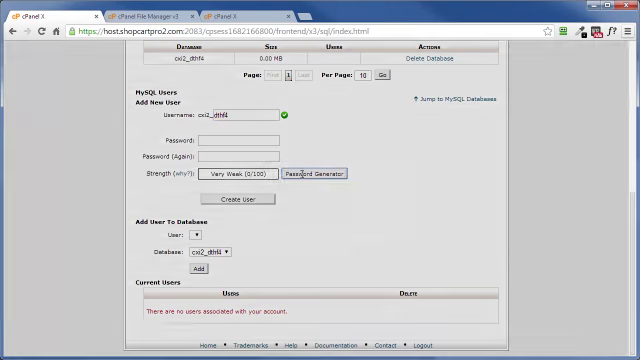
click(312, 172)
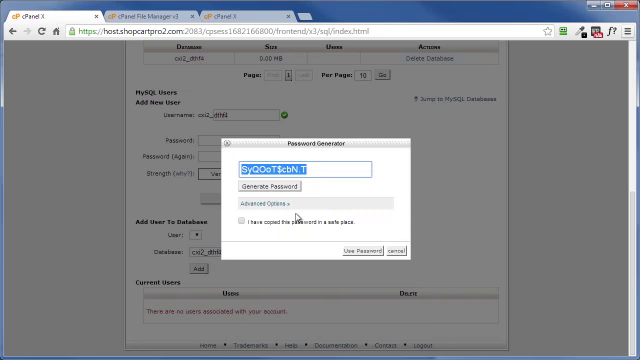
click(246, 220)
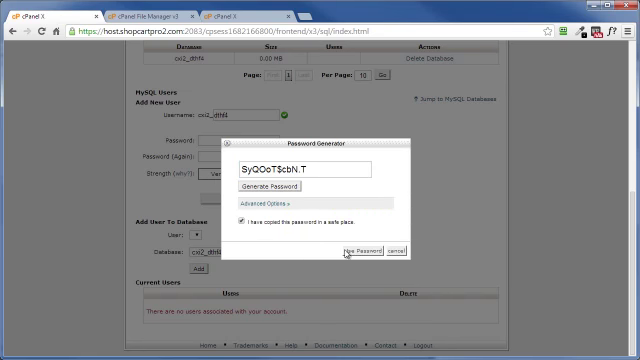
click(364, 248)
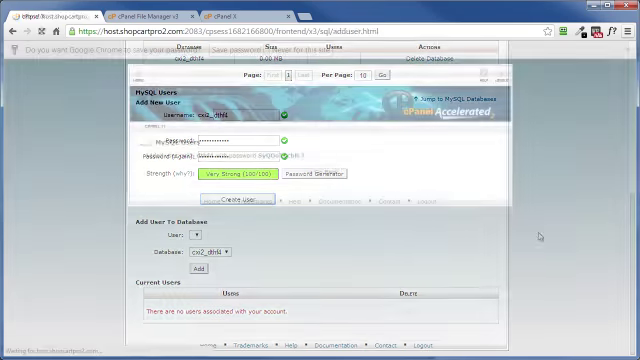
click(234, 198)
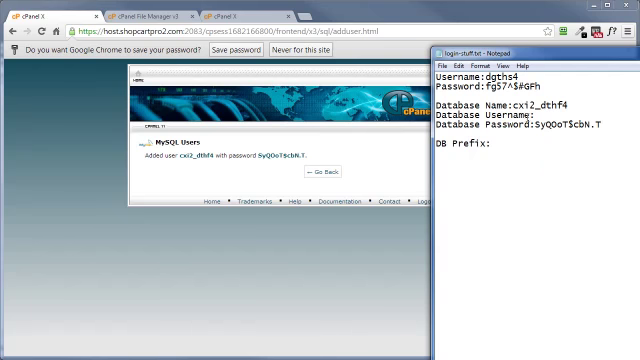
Step: Record the database username cxi2_dthf4 in the Notepad notes
double_click(536, 104)
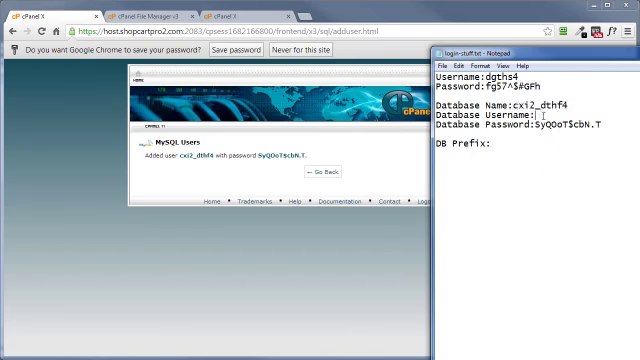
text(cxi2_dthf4)
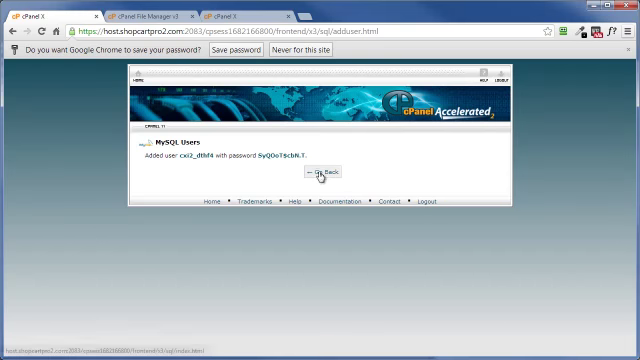
Step: Add user cxi2_dthf4 to database cxi2_dthf4, then return to the upload page
click(320, 172)
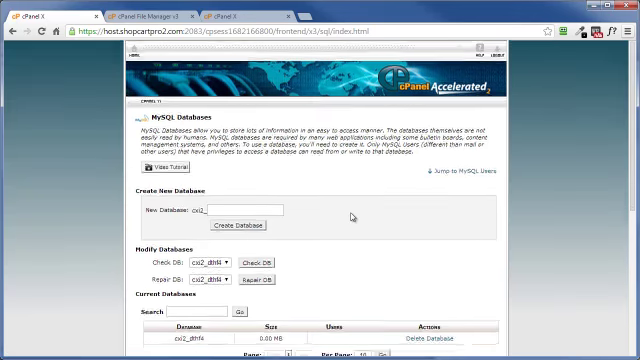
scroll(down, 3)
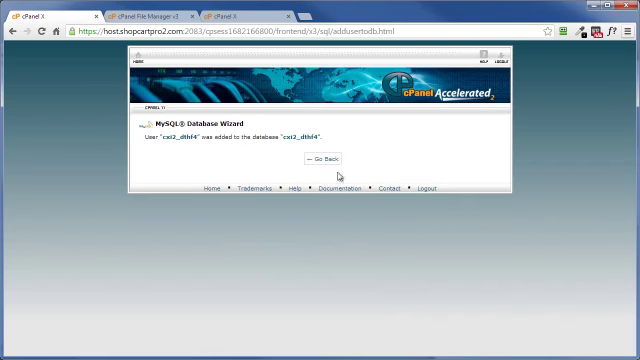
click(332, 160)
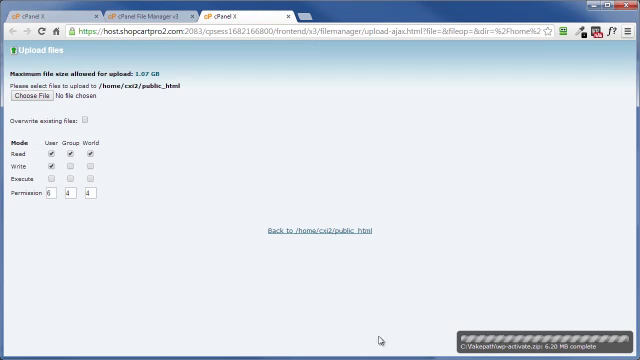
mouse_move(284, 232)
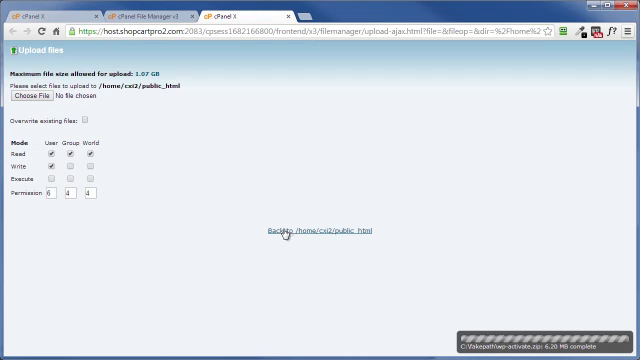
Step: Extract the uploaded WordPress zip into public_html and load the site's setup page
click(310, 228)
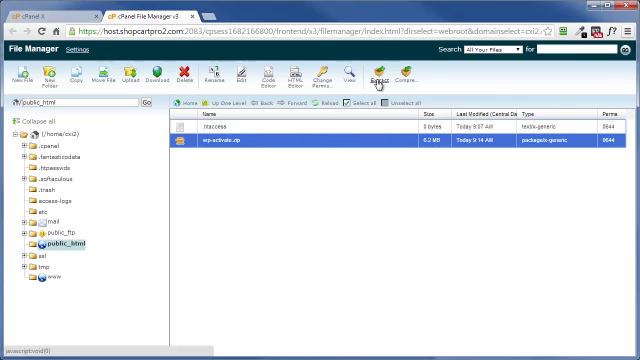
click(380, 76)
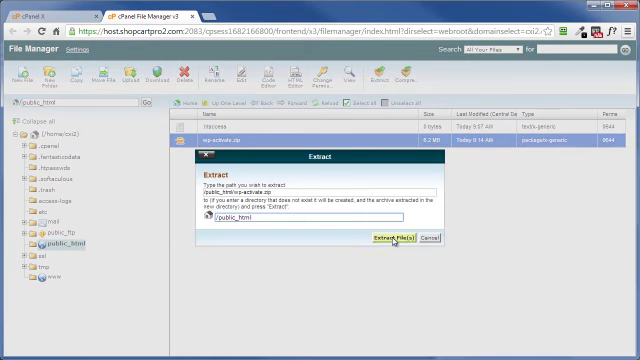
click(376, 238)
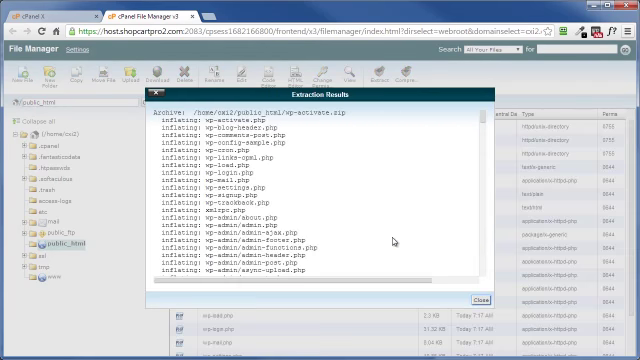
click(480, 300)
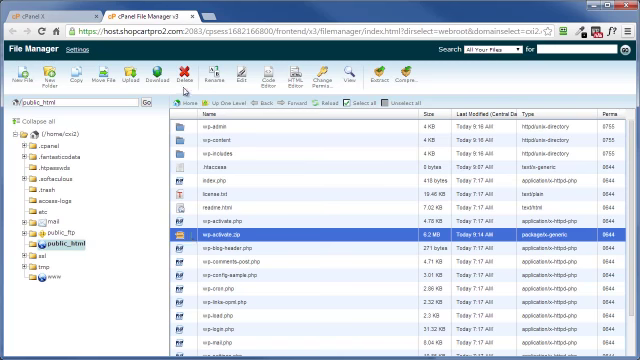
click(188, 70)
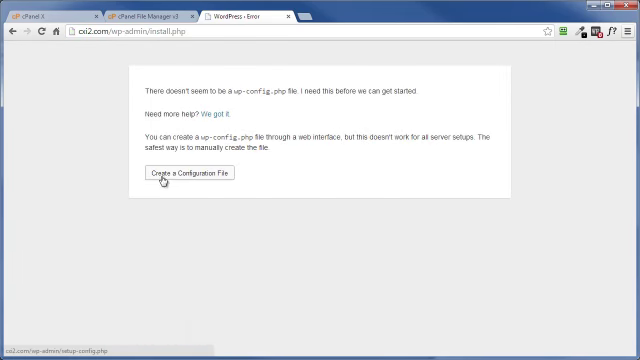
Step: Create a configuration file and proceed to the database connection form
click(188, 172)
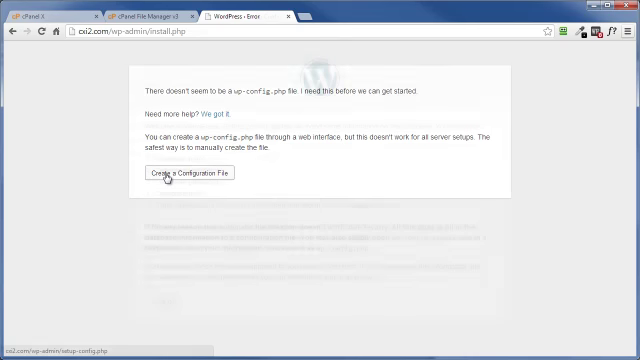
click(188, 172)
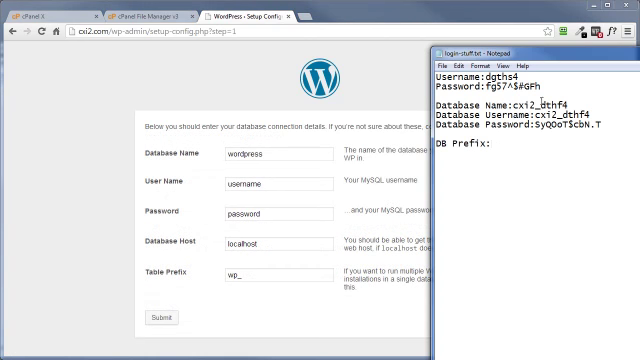
Step: Fill database cx12_dbhf4, its user and password, localhost and prefix fjgh5_, then submit
click(484, 150)
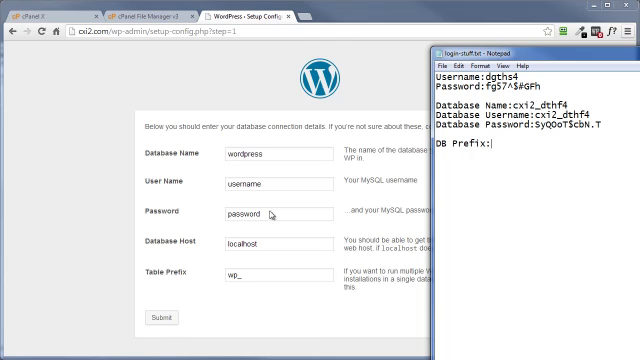
mouse_move(178, 244)
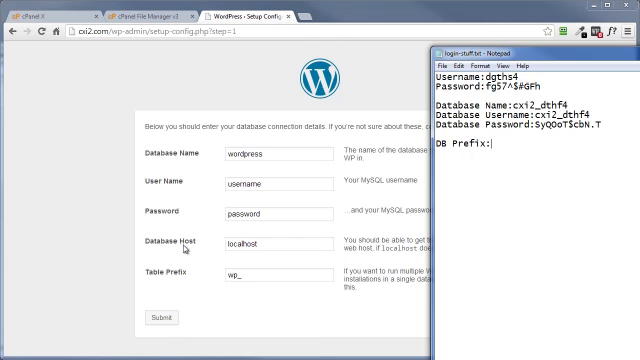
mouse_move(268, 244)
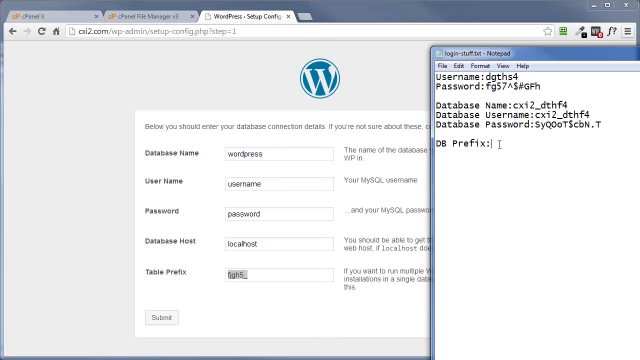
text(fjgh5_)
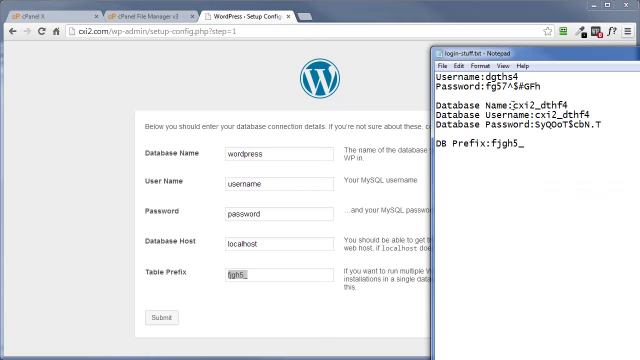
right_click(520, 104)
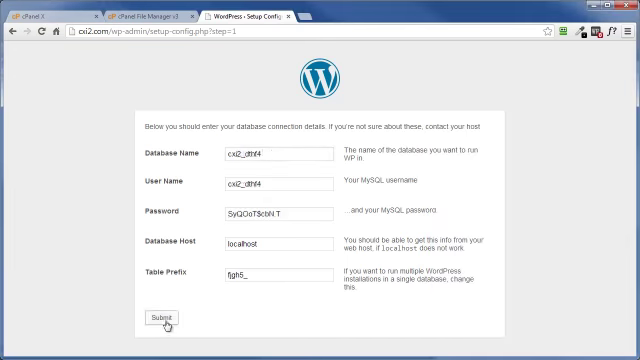
click(162, 320)
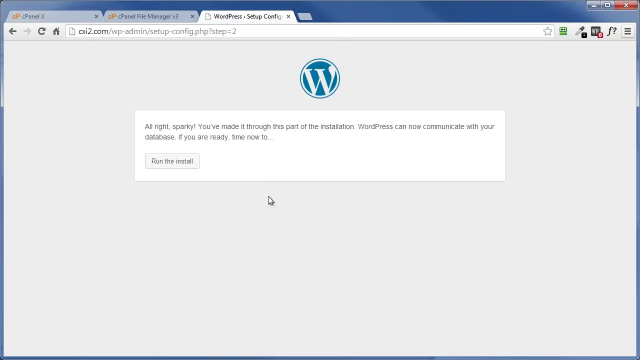
Step: Run the WordPress install and move down the Information needed form for site title, admin credentials and email
click(170, 162)
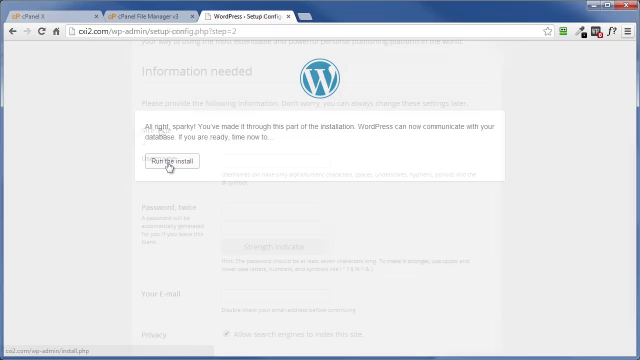
click(154, 160)
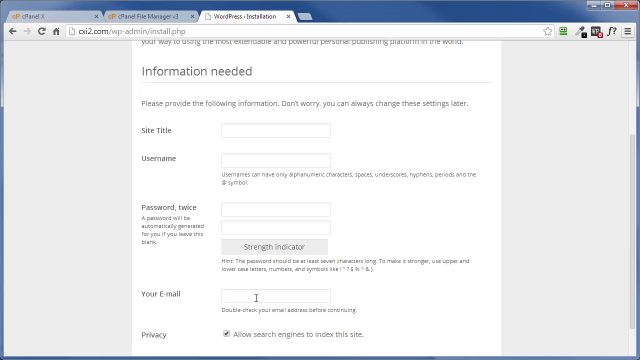
mouse_move(304, 308)
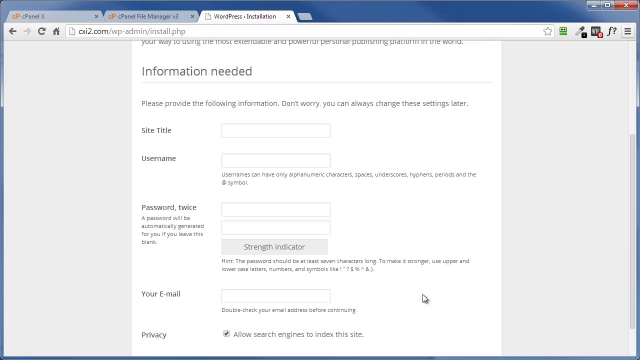
mouse_move(416, 300)
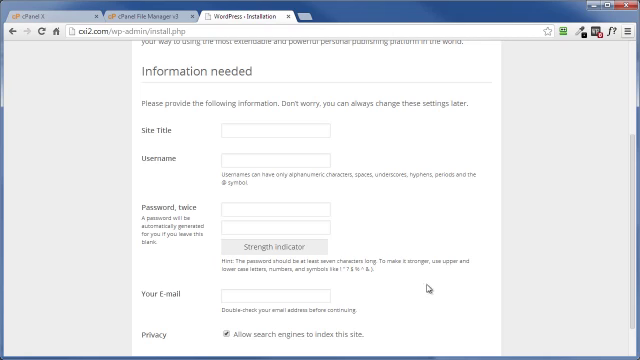
mouse_move(296, 296)
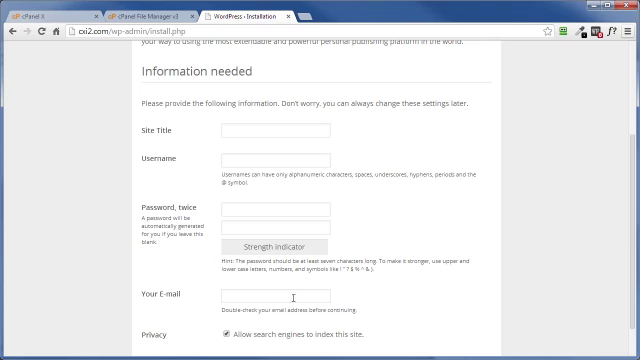
mouse_move(308, 344)
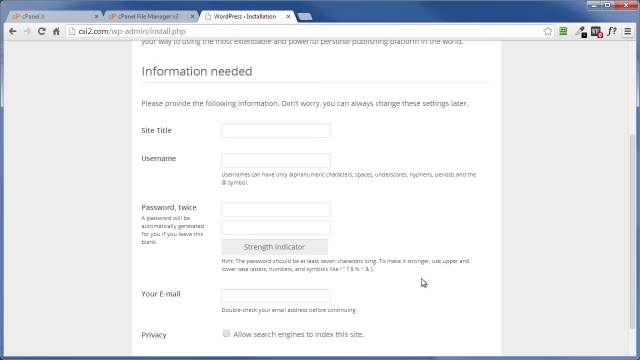
scroll(down, 3)
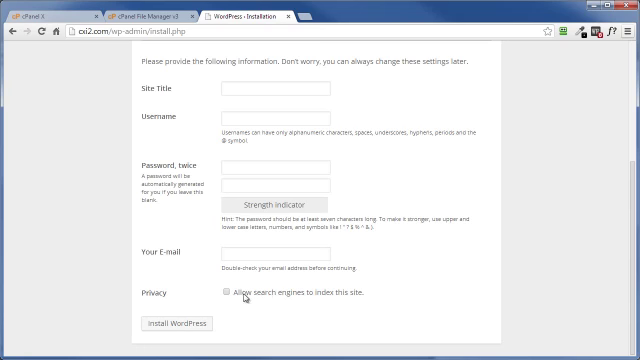
mouse_move(398, 308)
text(Dog Trainers R Us)
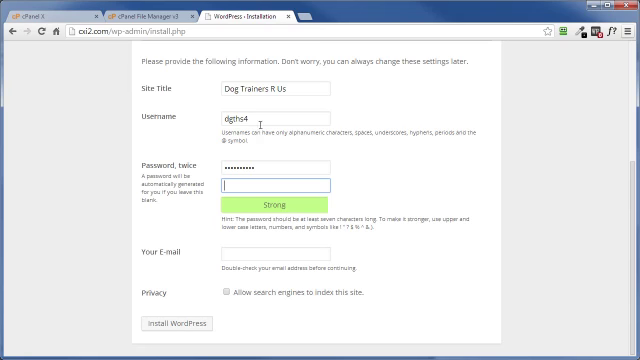
mouse_move(260, 124)
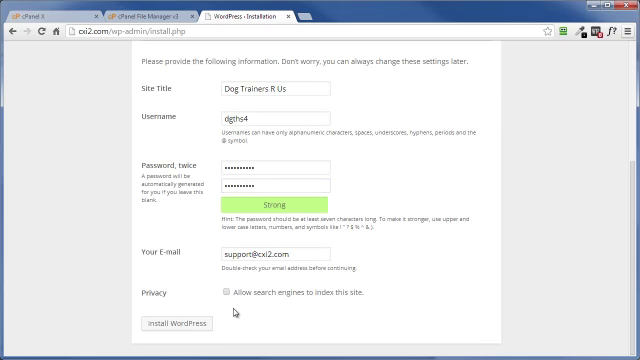
Step: Install WordPress, then log in with the admin username and password to reach the Dog Trainers R Us Dashboard
click(162, 324)
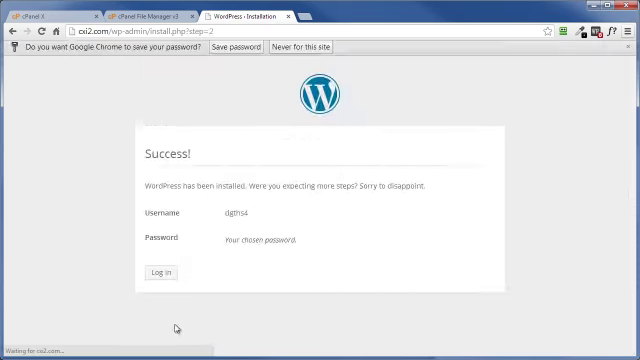
click(160, 272)
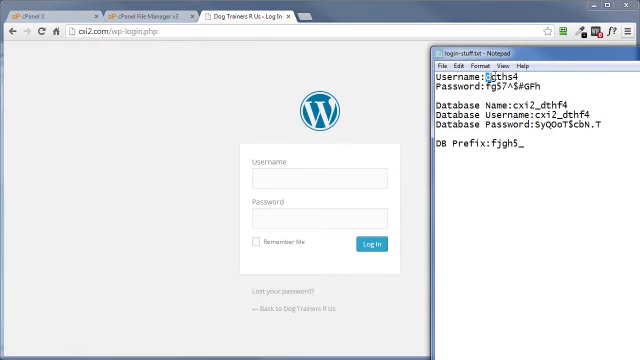
right_click(490, 76)
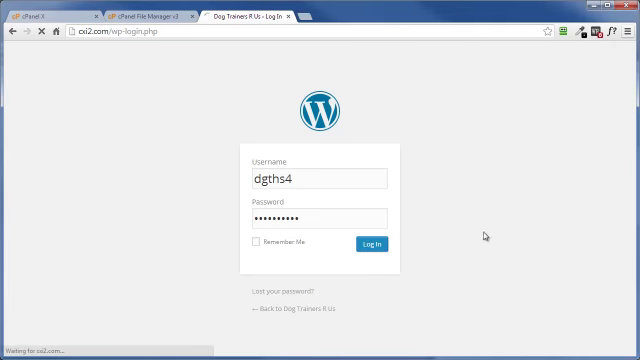
click(376, 244)
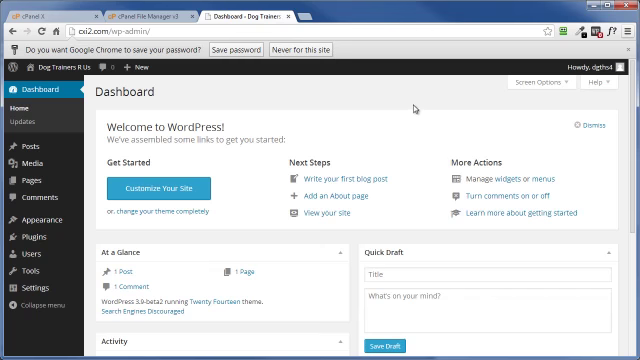
mouse_move(56, 68)
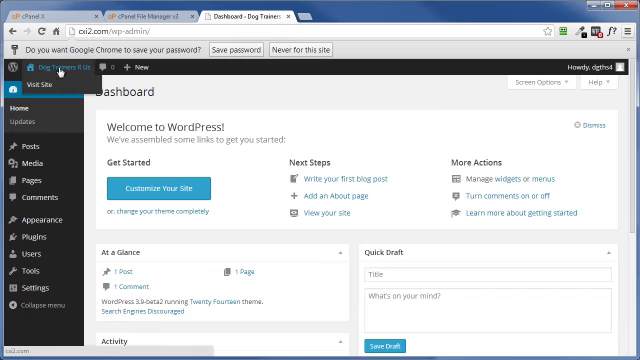
mouse_move(44, 88)
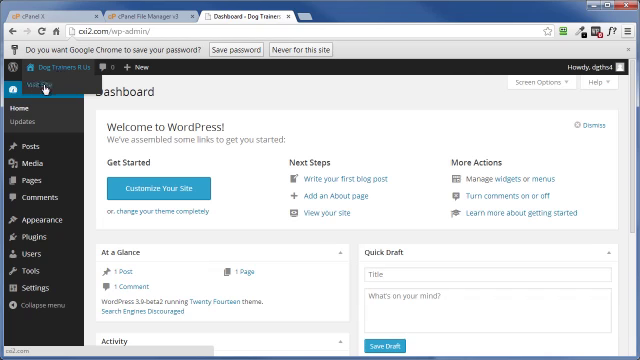